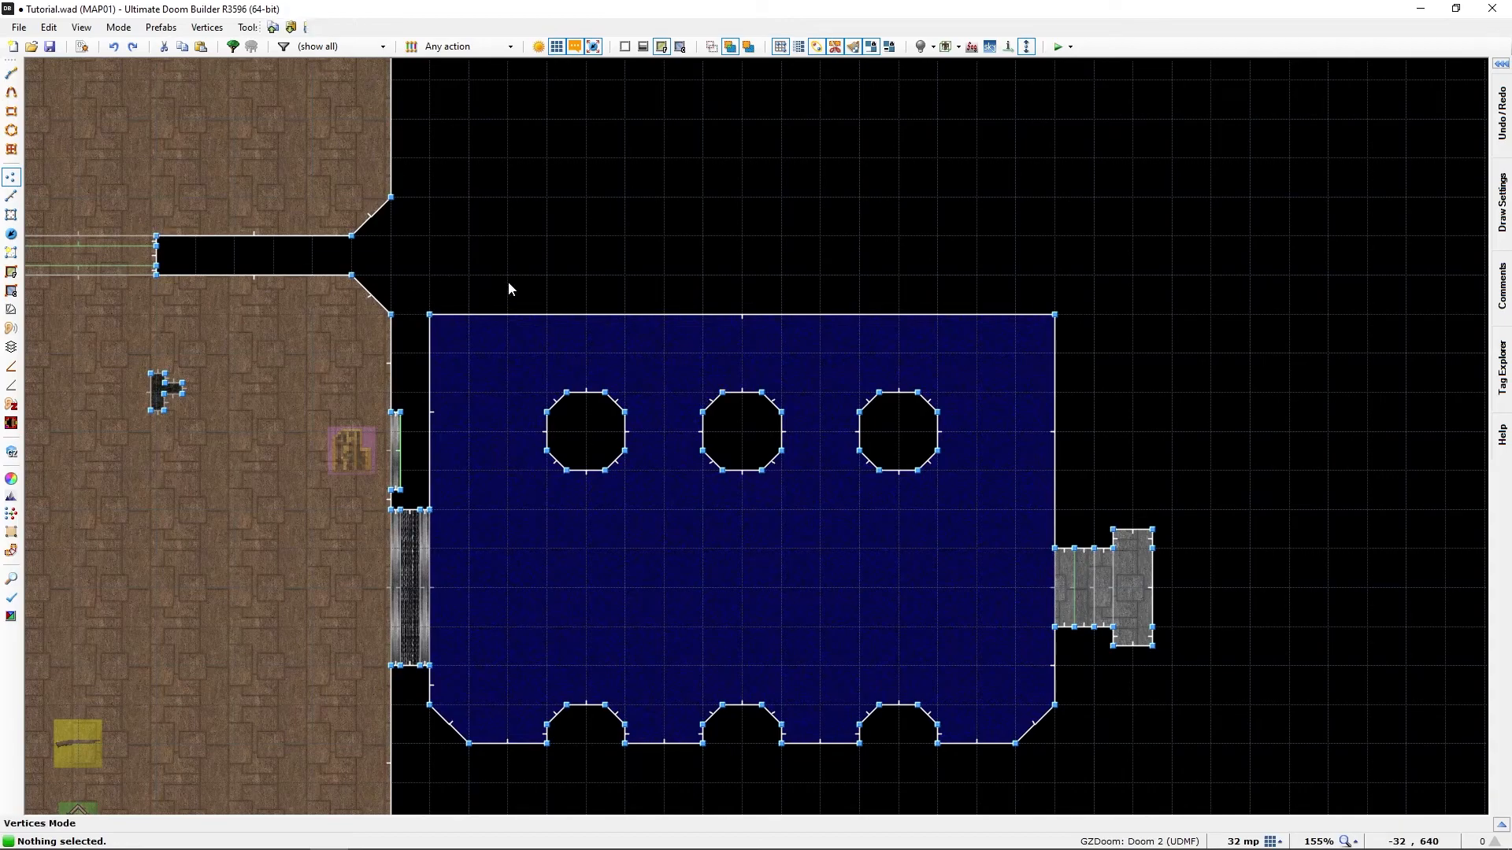
In Linedefs mode, delete the blue room's top wall linedef, leaving the outline open.
{"action": "left_click", "coordinate": [13, 196]}
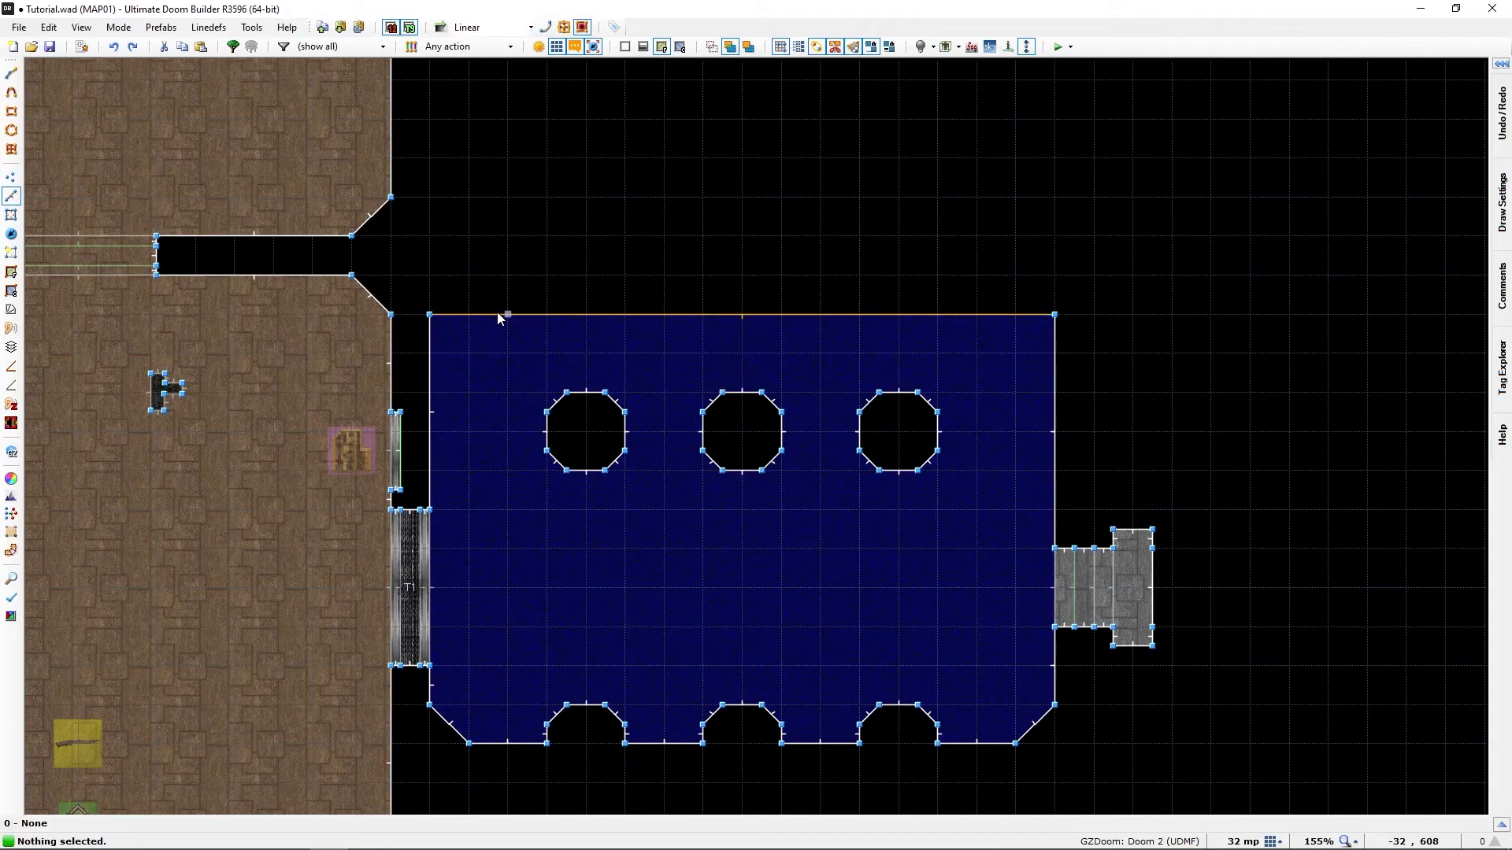
{"action": "key", "text": "Delete"}
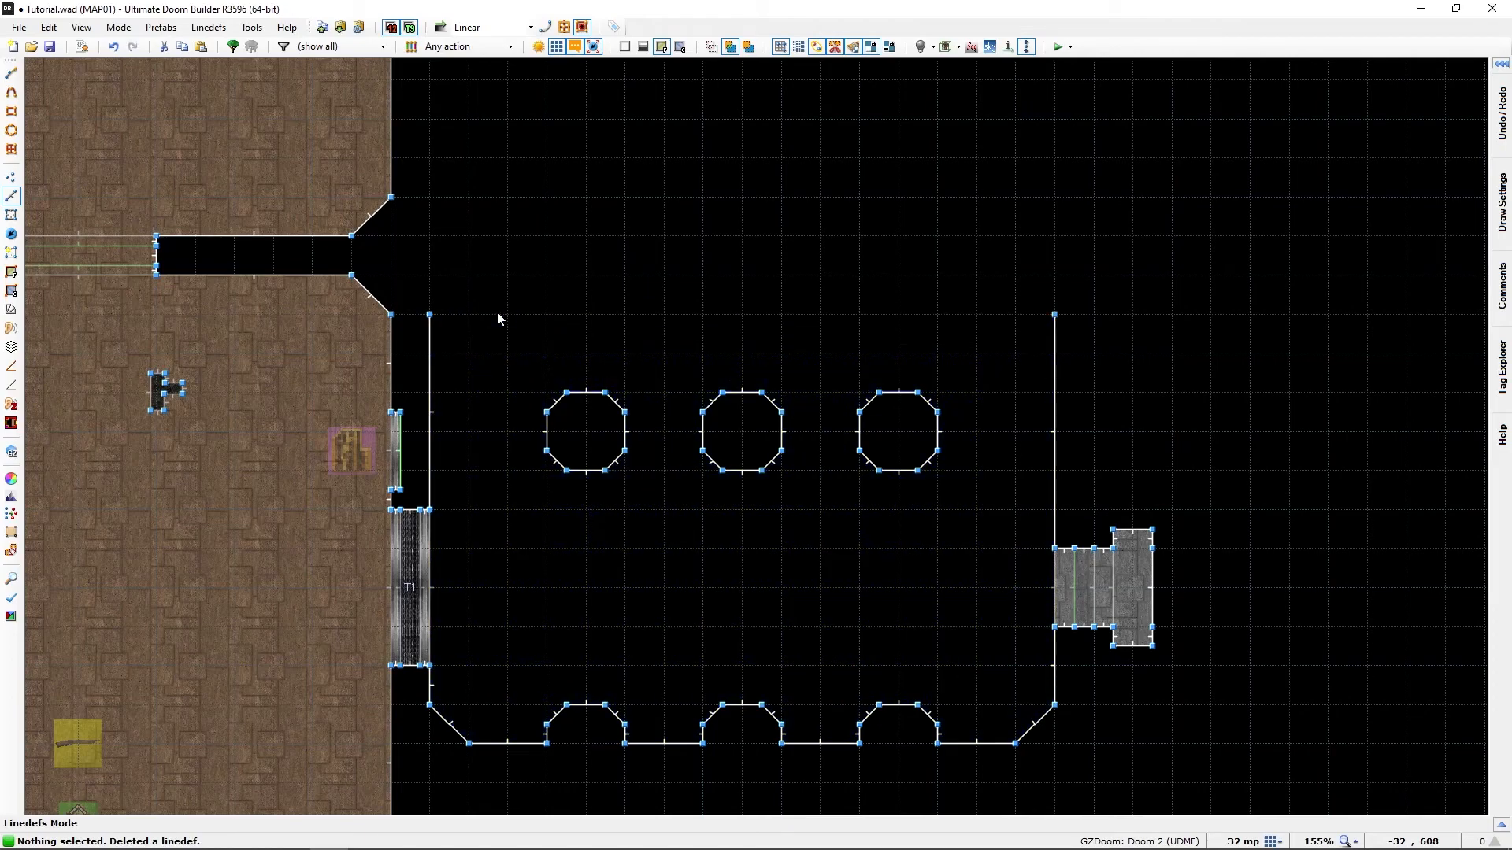
{"action": "mouse_move", "coordinate": [1220, 369]}
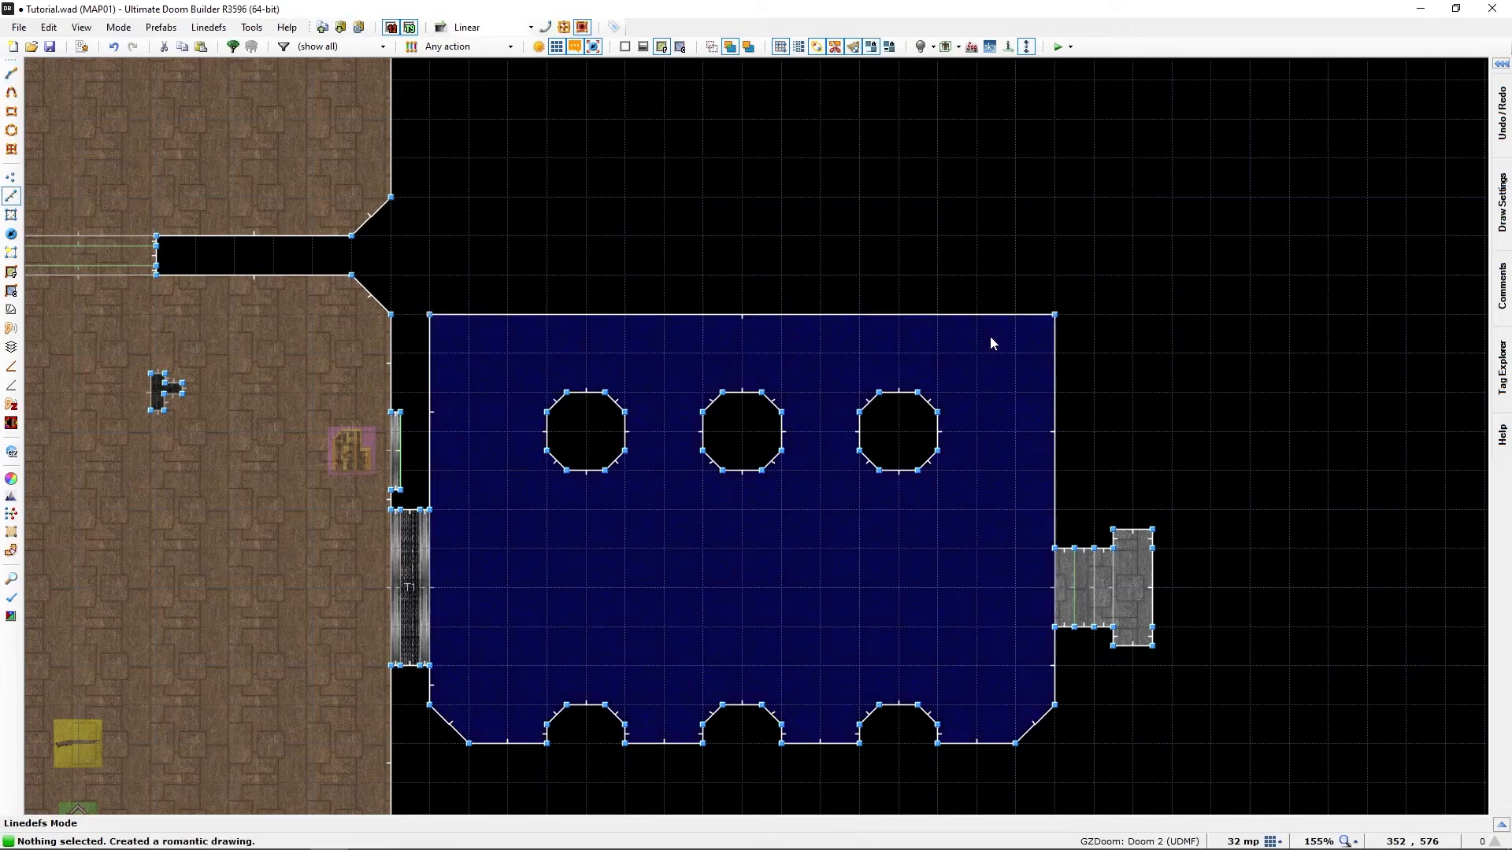
{"action": "mouse_move", "coordinate": [642, 518]}
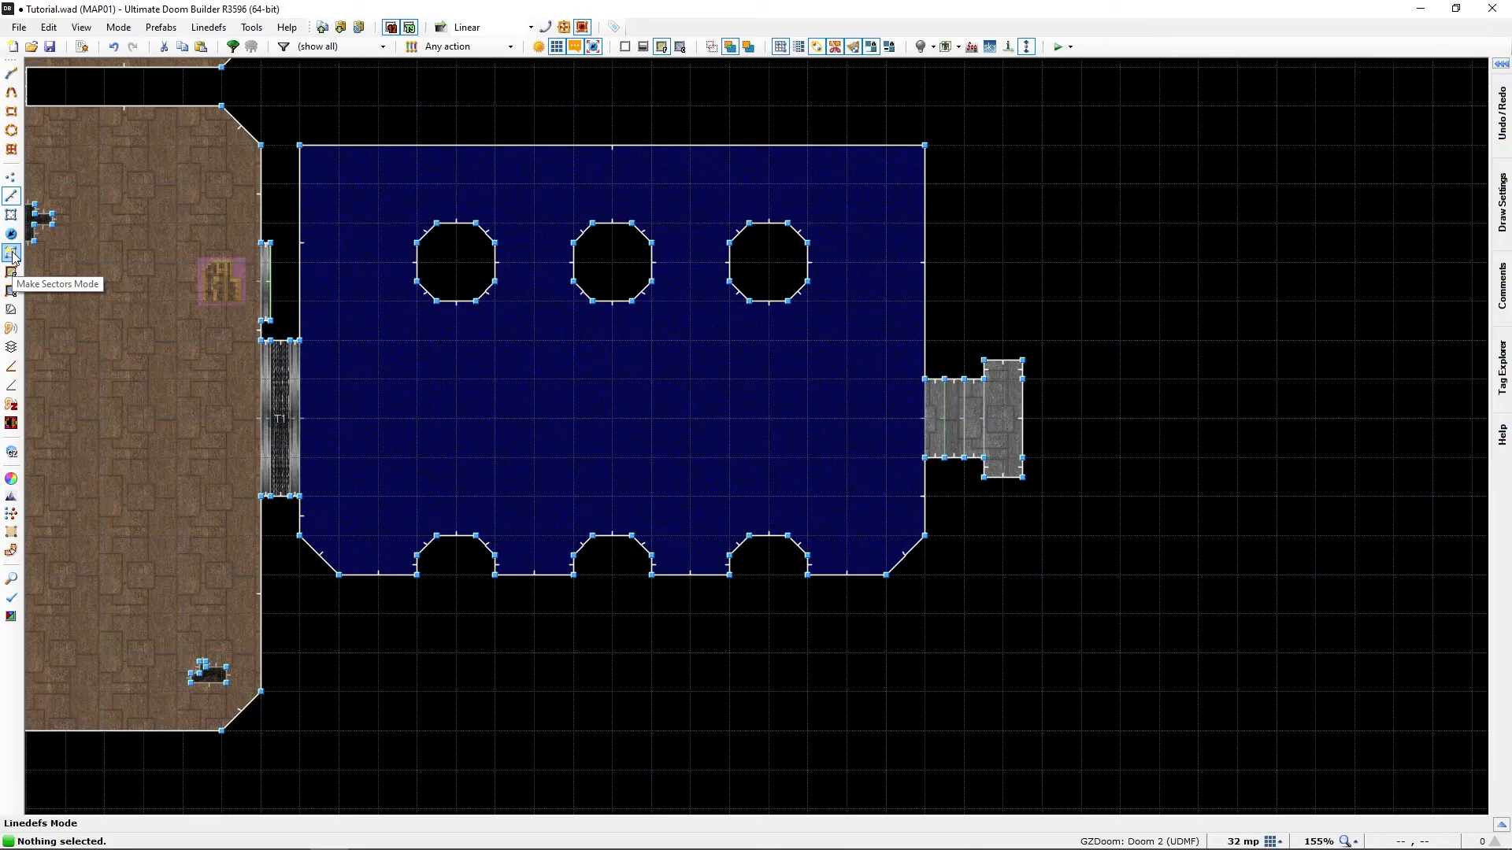
{"action": "scroll", "scroll_direction": "up", "scroll_amount": 3}
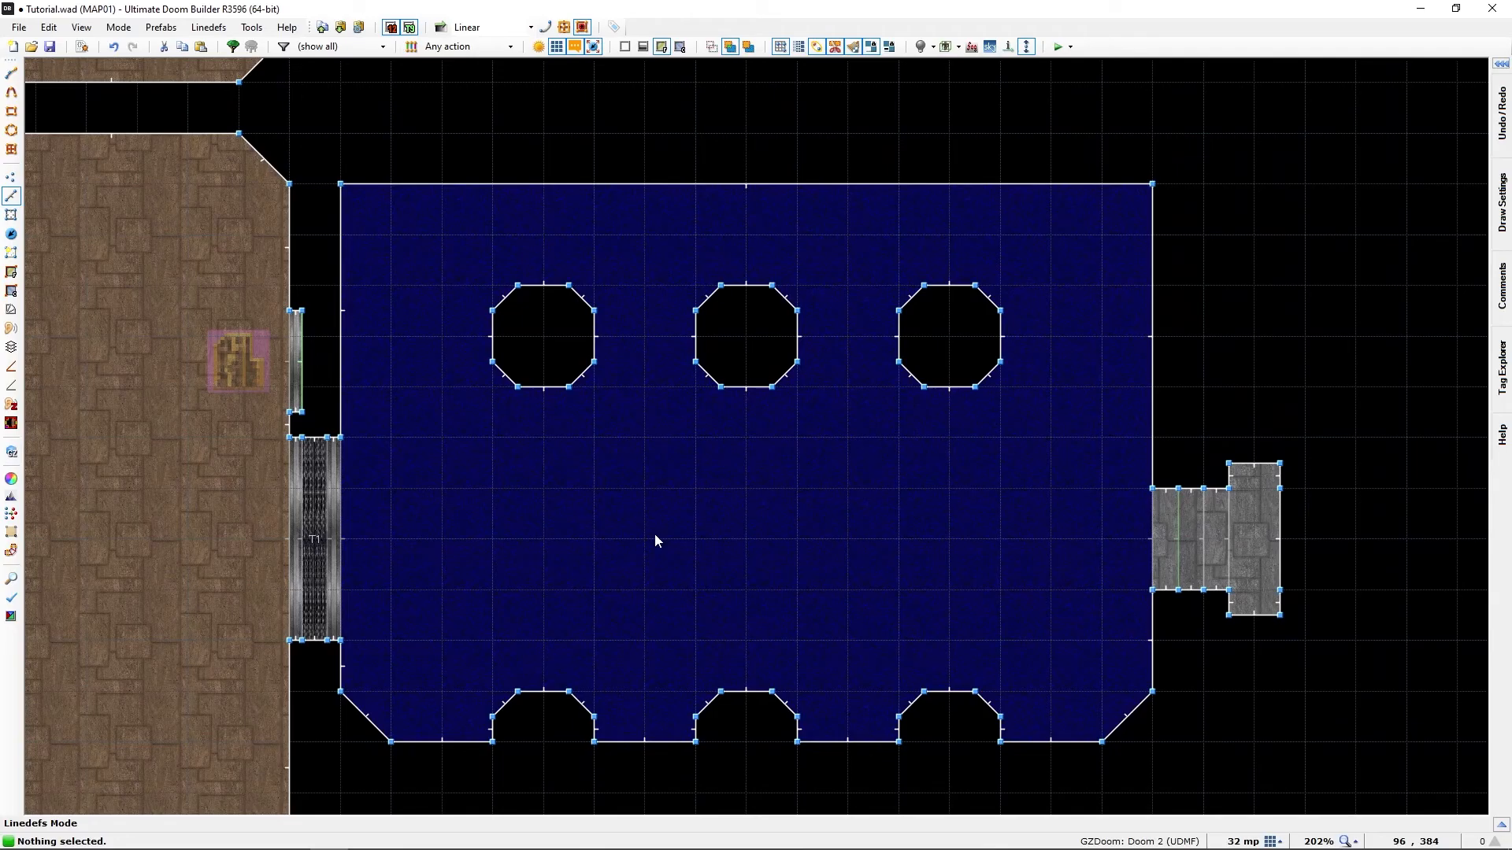
{"action": "mouse_move", "coordinate": [545, 330]}
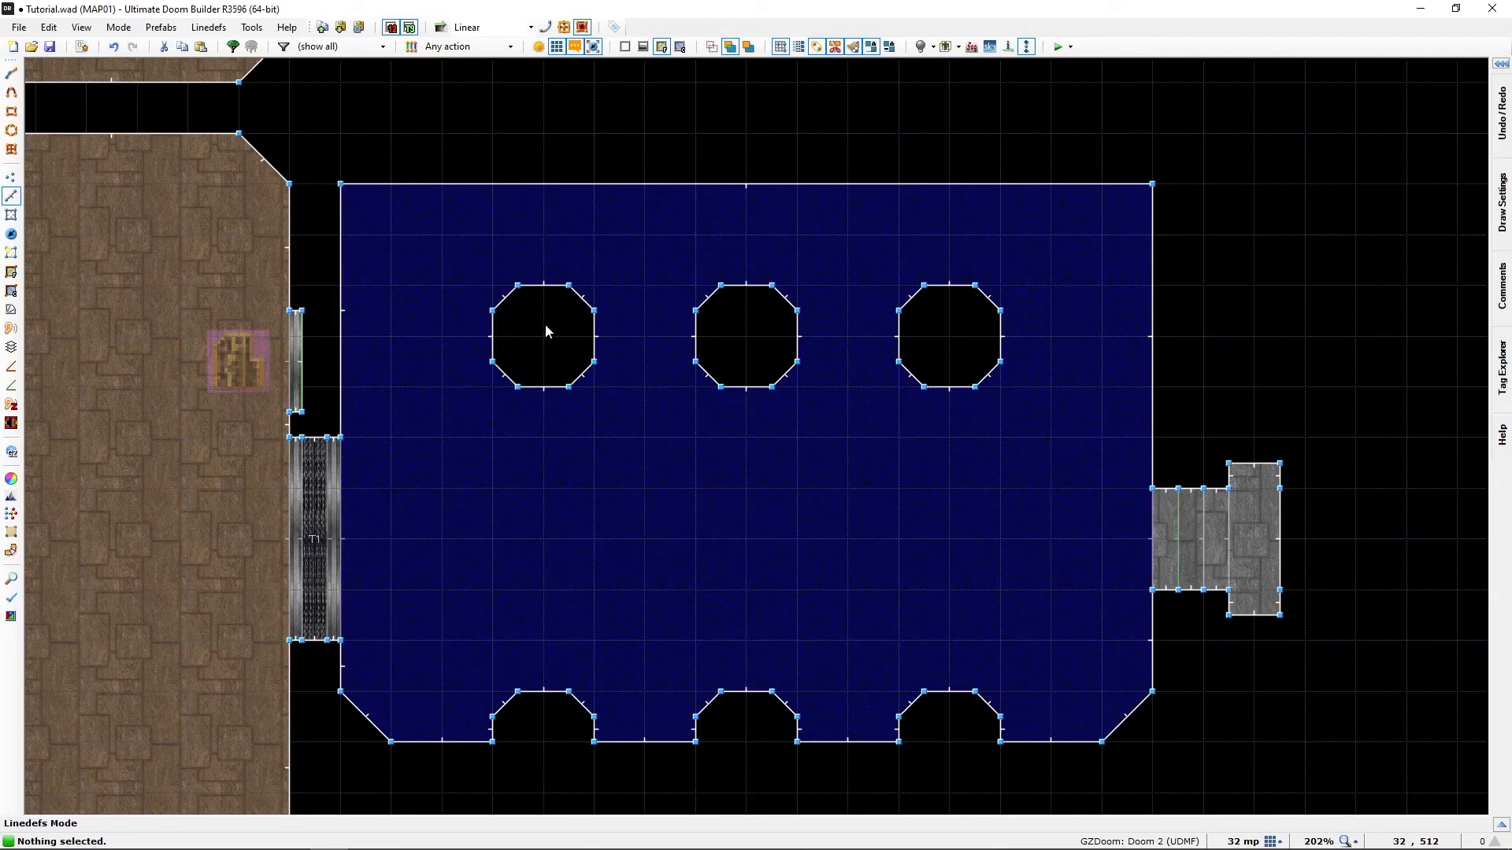
{"action": "mouse_move", "coordinate": [525, 343]}
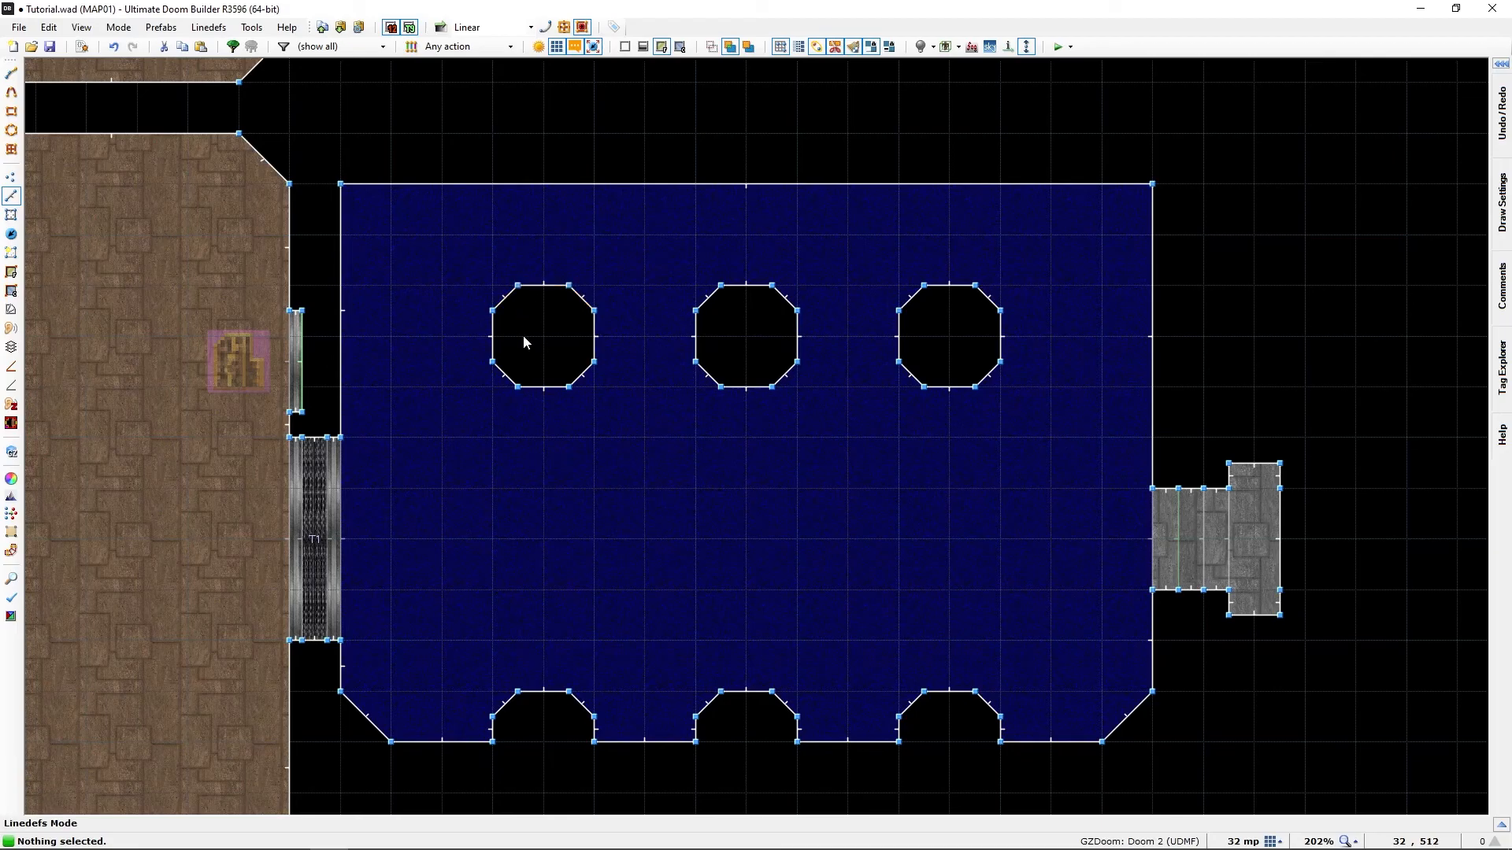
{"action": "mouse_move", "coordinate": [547, 327]}
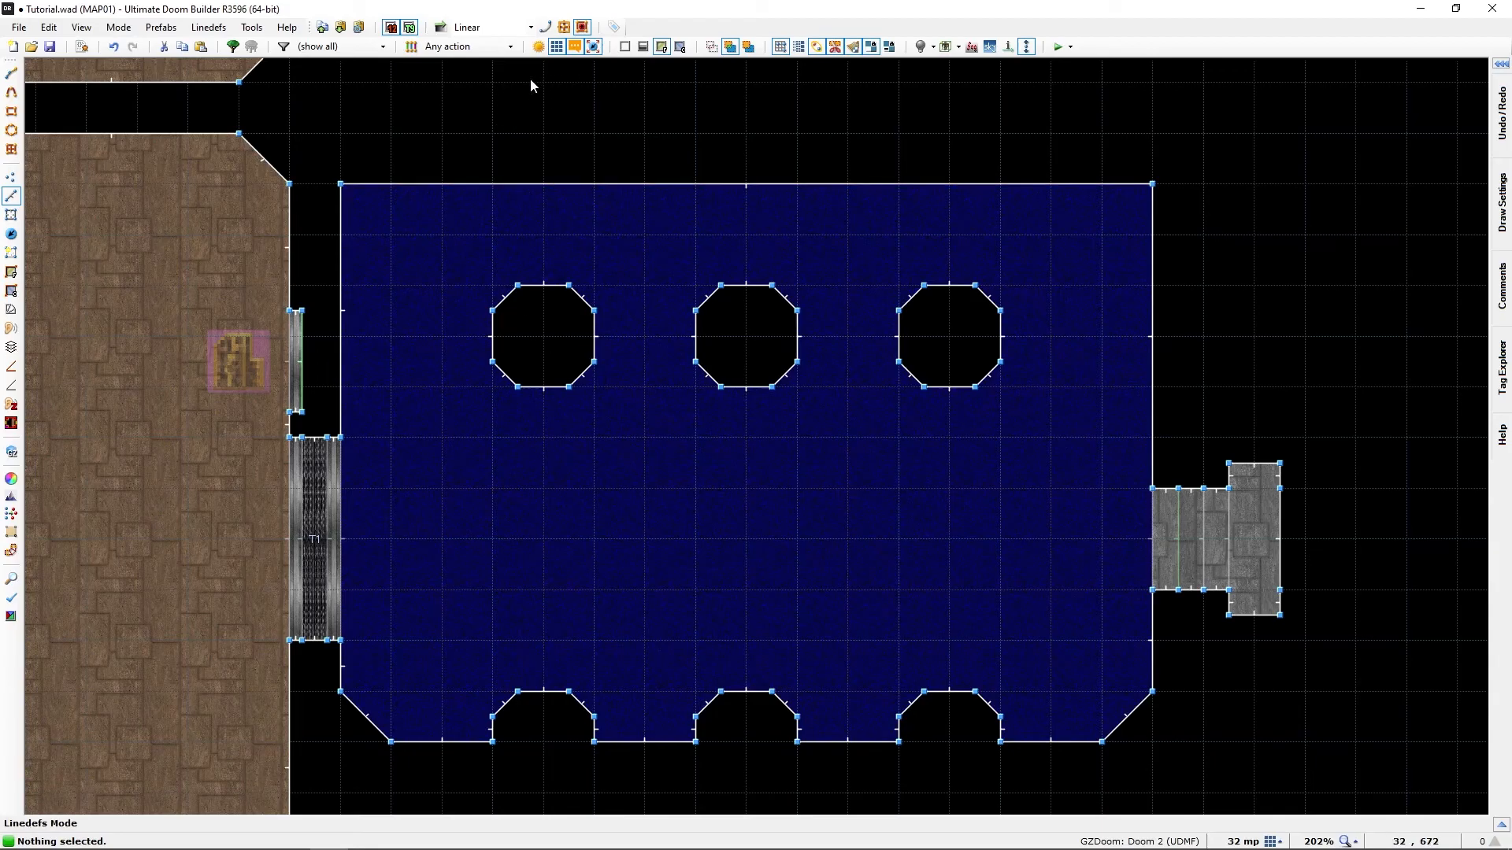
{"action": "mouse_move", "coordinate": [555, 332]}
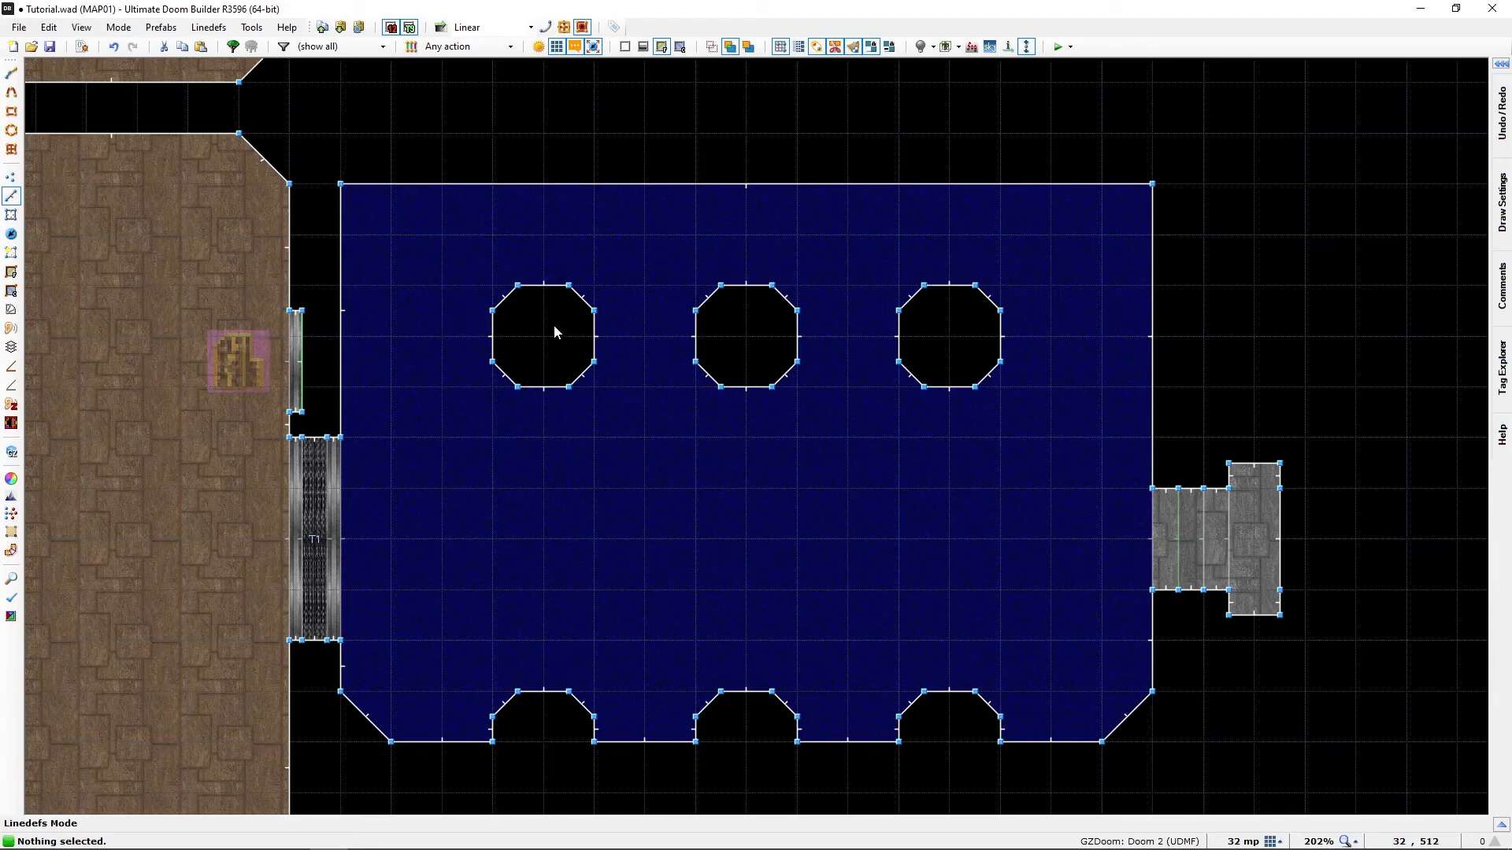
{"action": "mouse_move", "coordinate": [537, 356]}
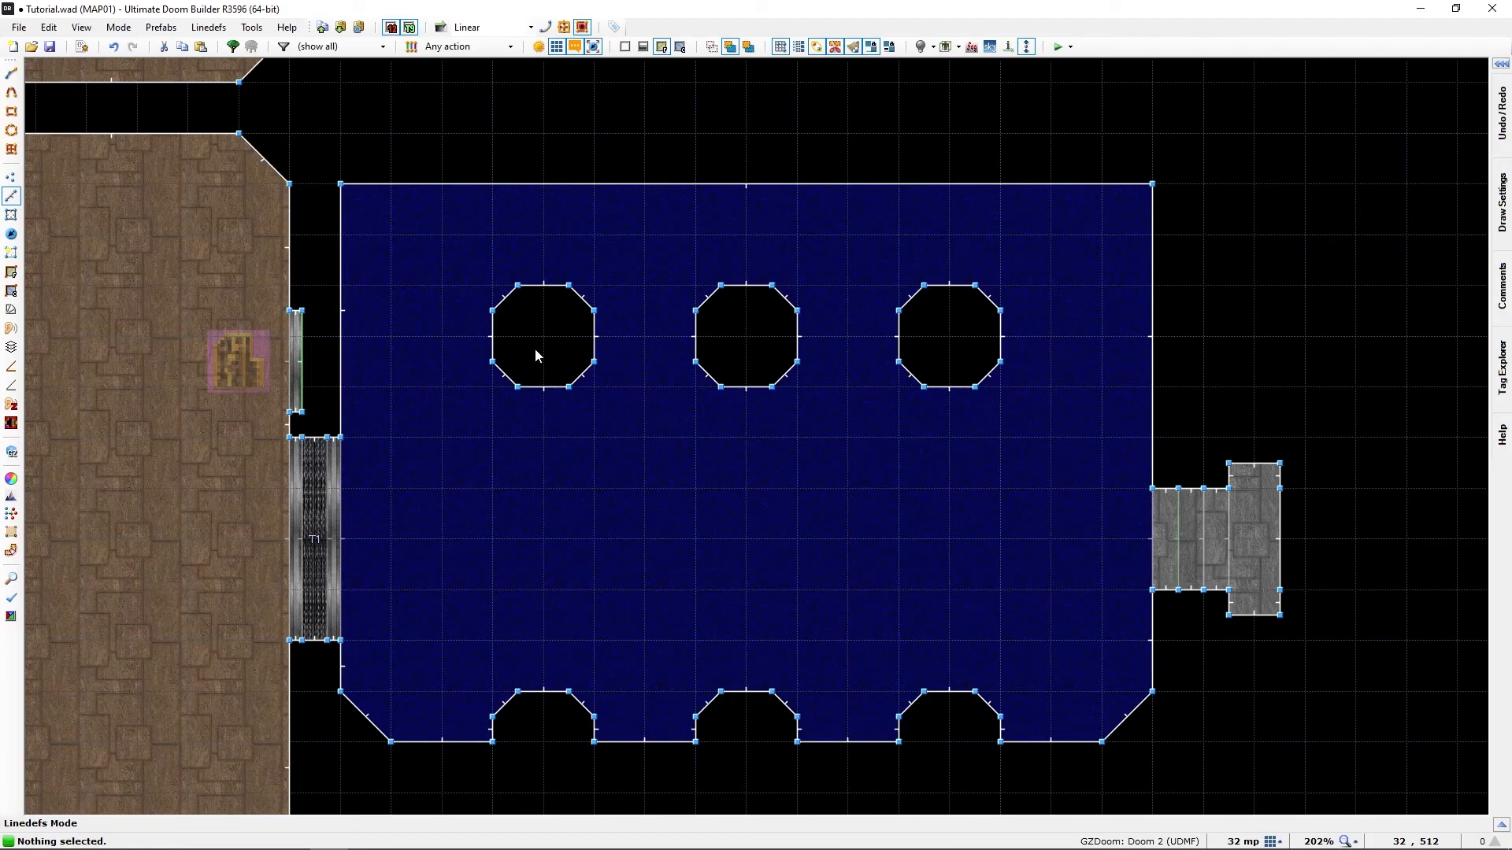
{"action": "mouse_move", "coordinate": [555, 344]}
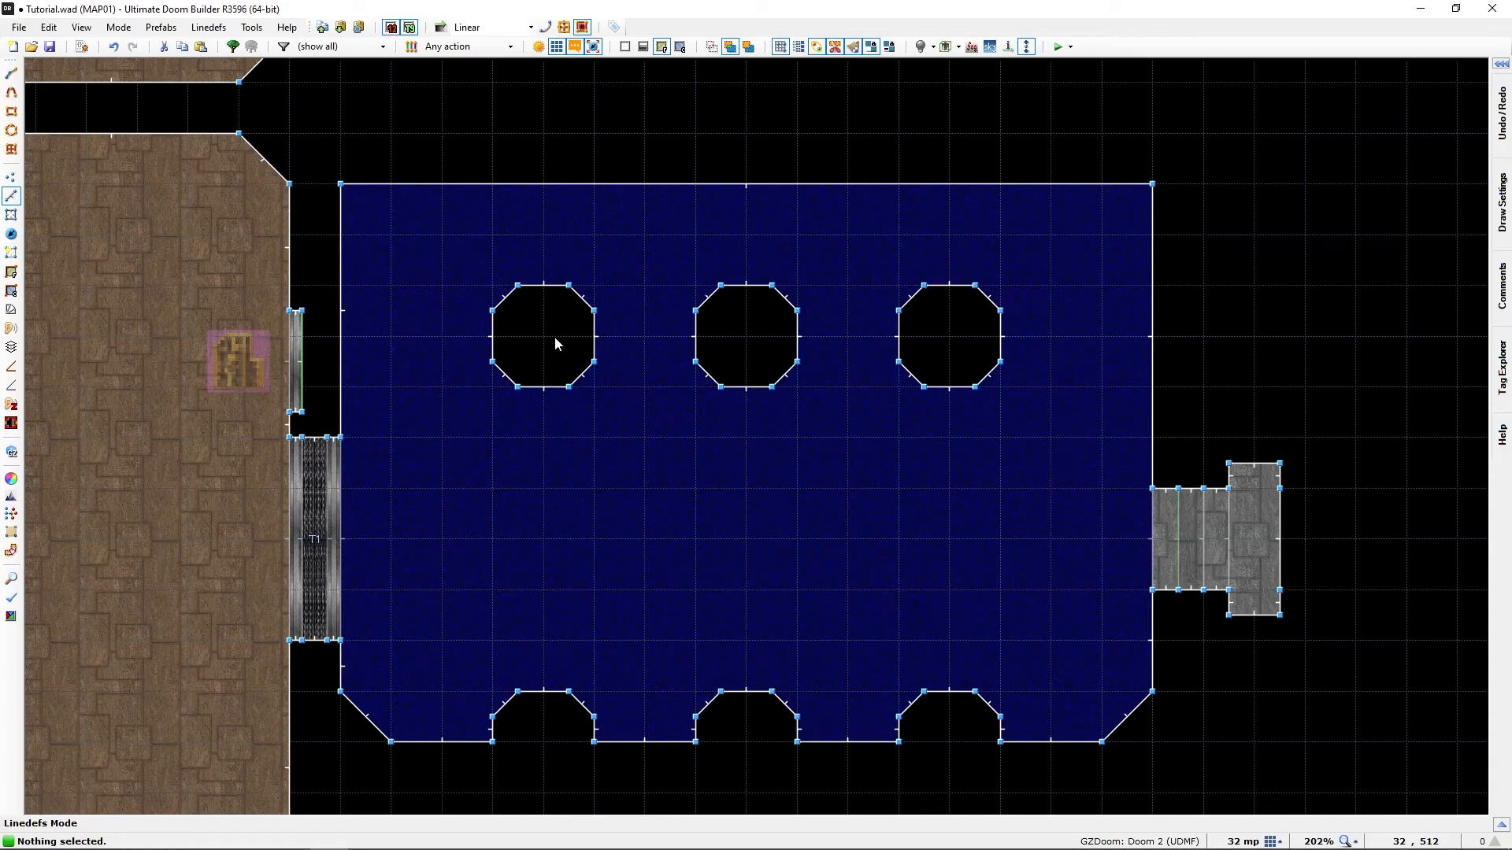
{"action": "mouse_move", "coordinate": [562, 317]}
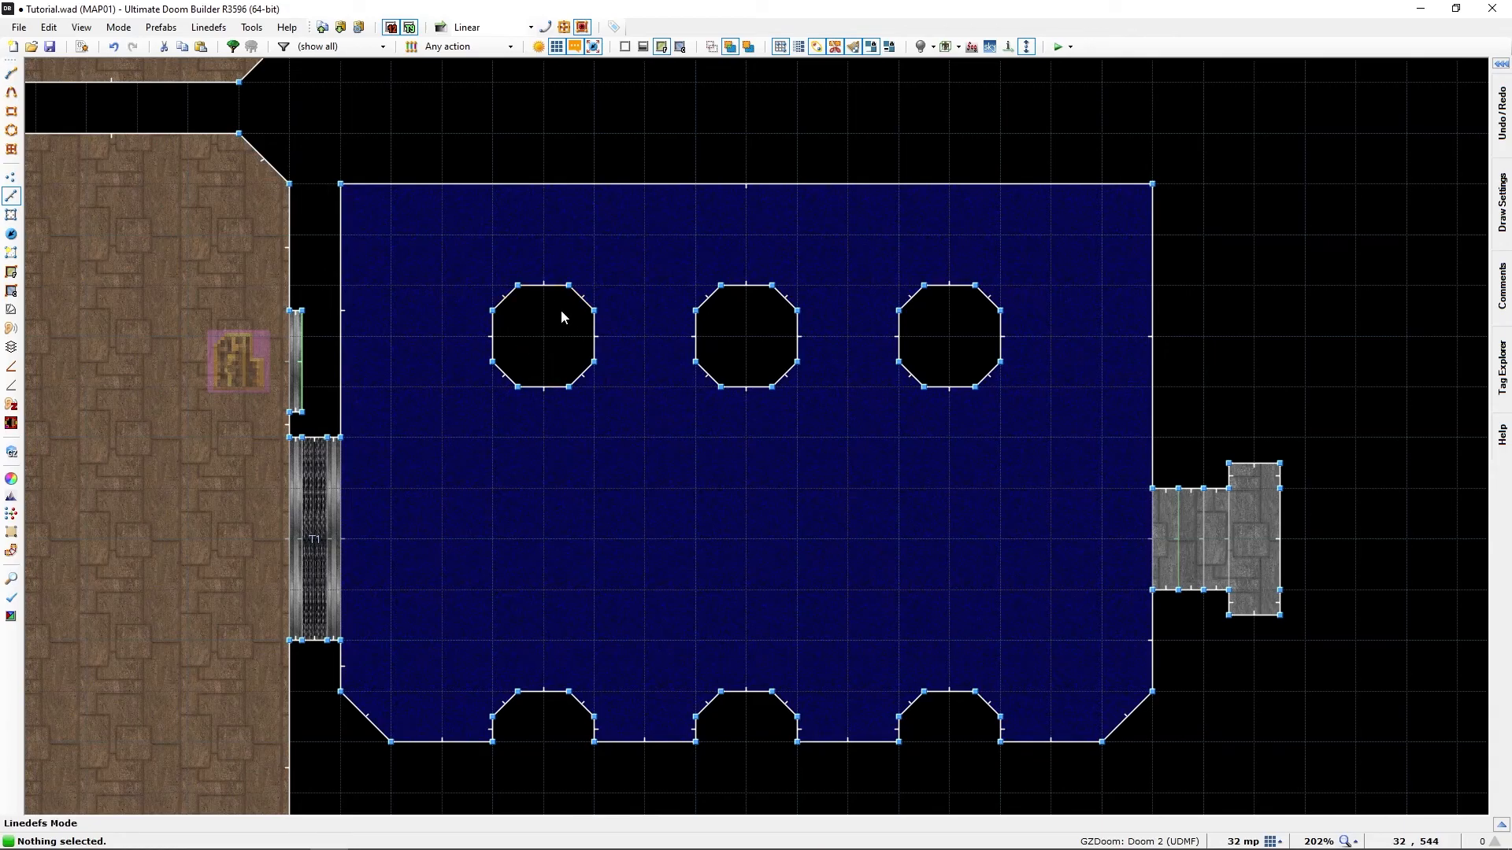
{"action": "mouse_move", "coordinate": [558, 357]}
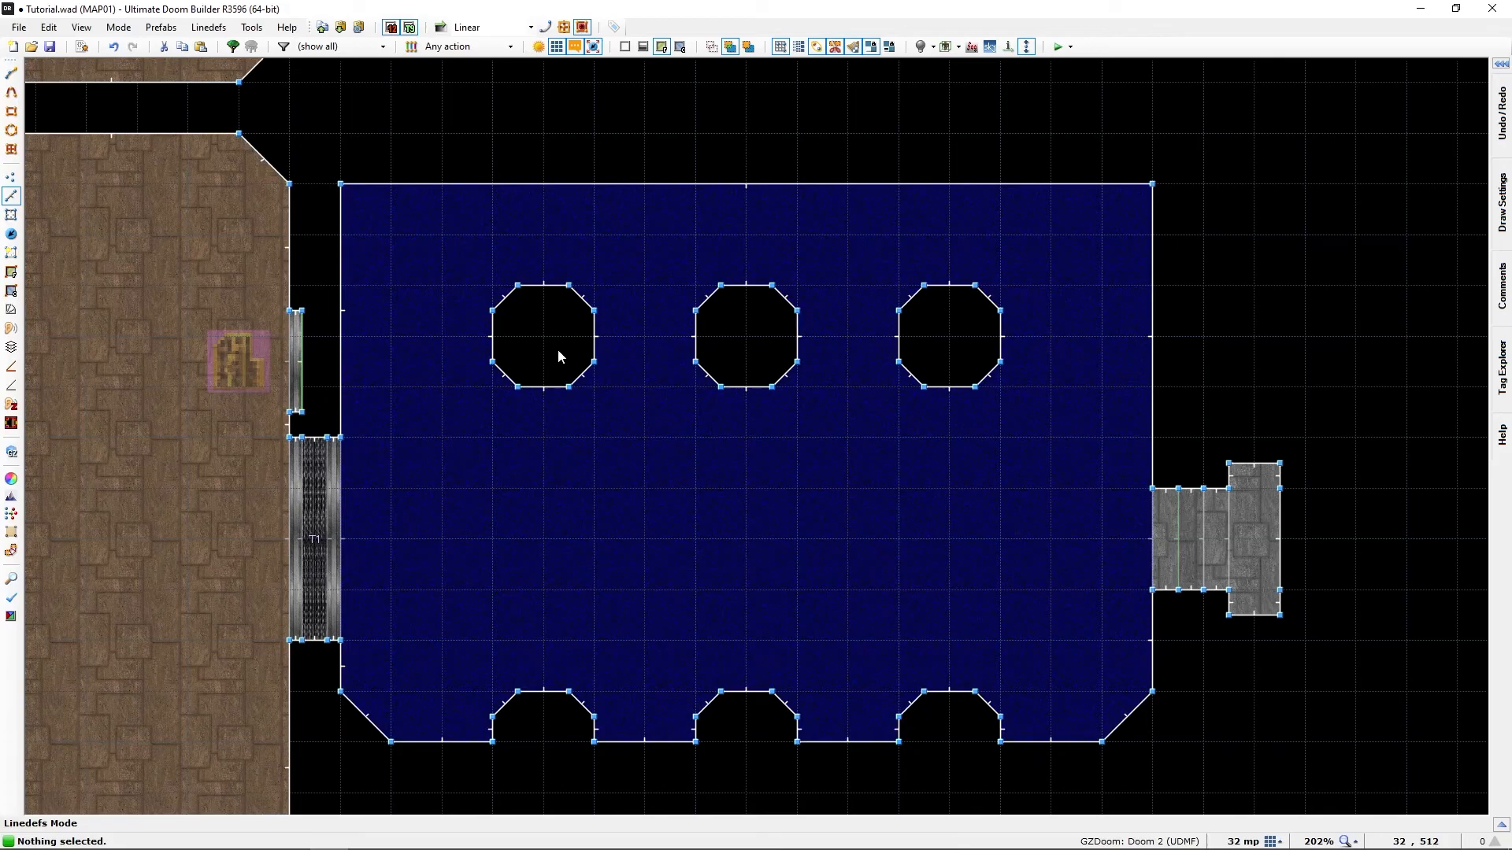
{"action": "mouse_move", "coordinate": [545, 326]}
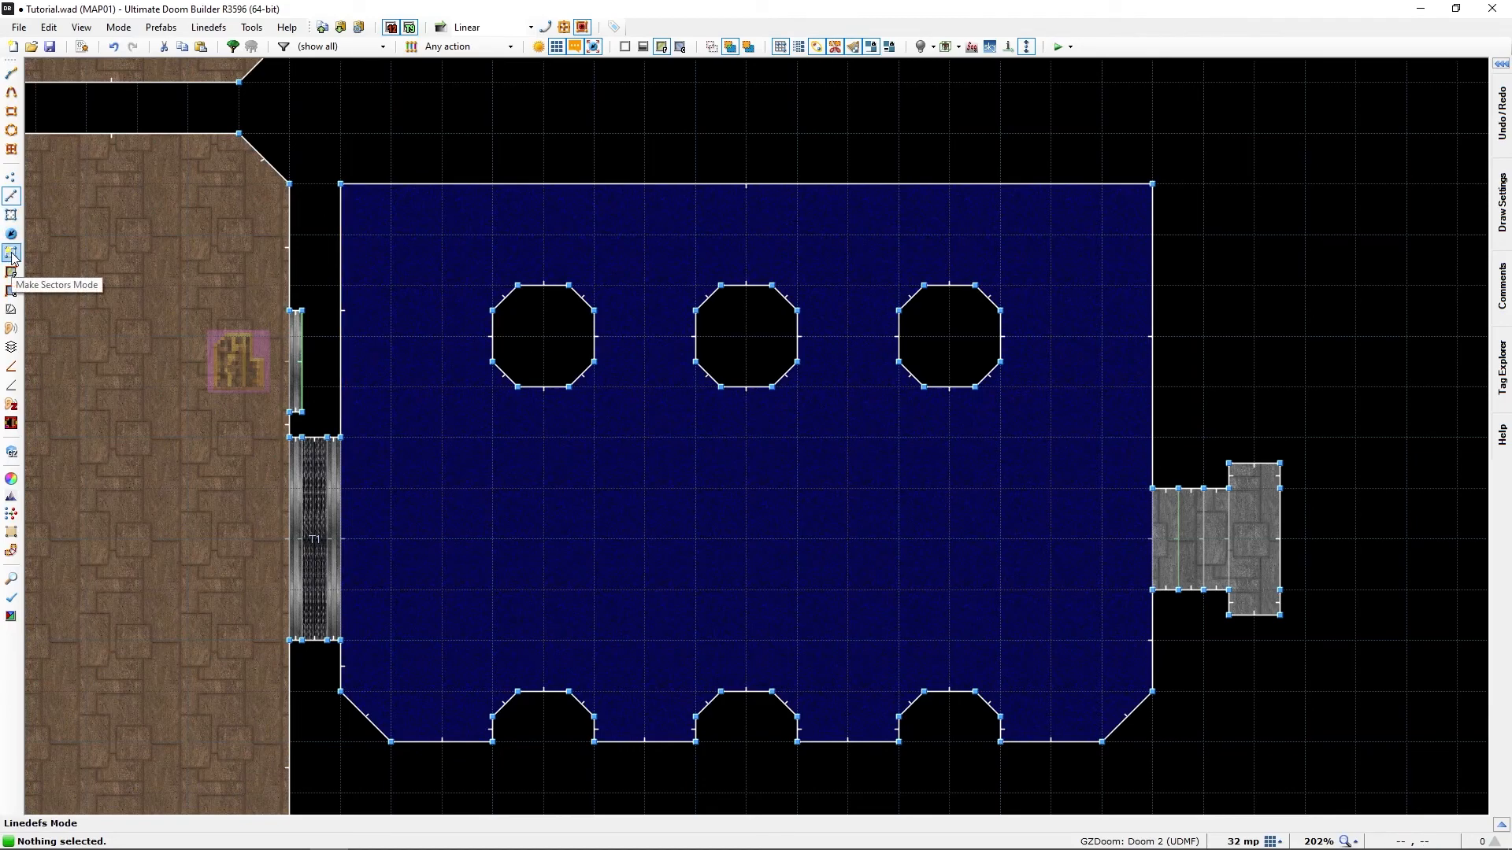
Switch the editor to Make Sectors mode from the left toolbar.
{"action": "left_click", "coordinate": [12, 254]}
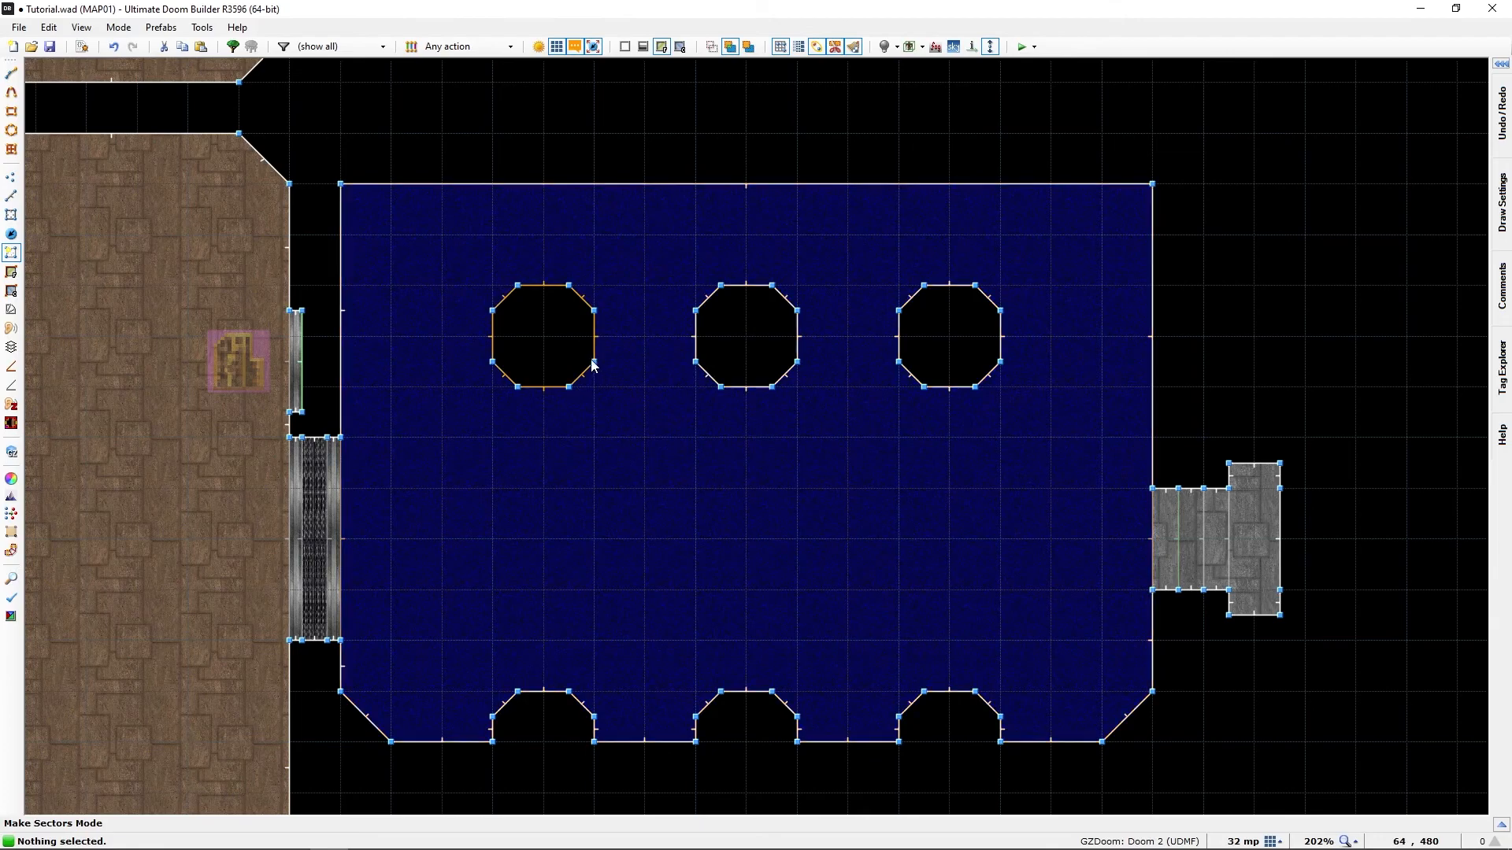
{"action": "mouse_move", "coordinate": [540, 308]}
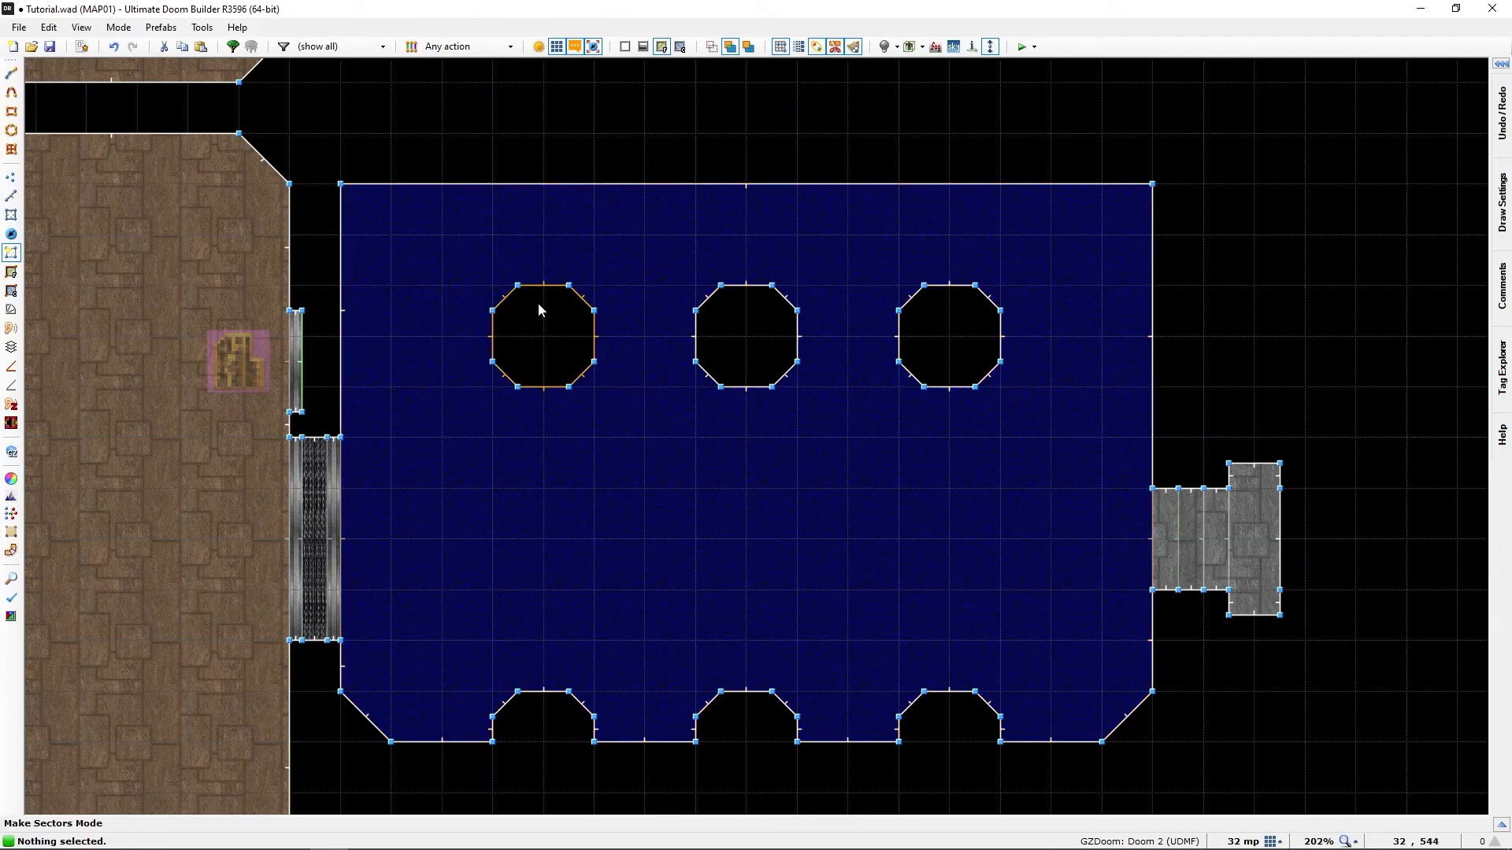
{"action": "mouse_move", "coordinate": [542, 352]}
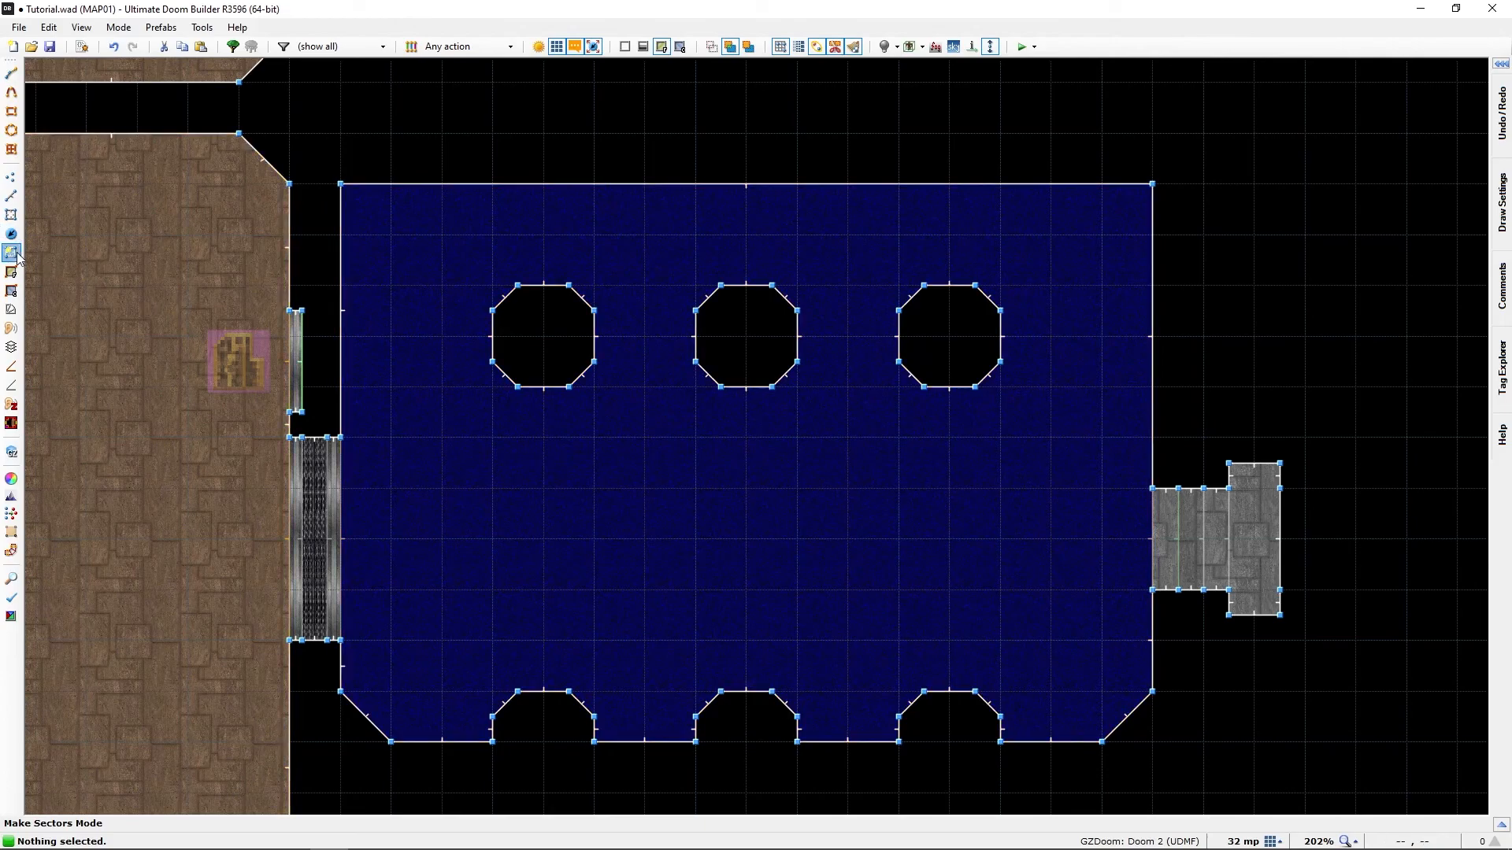
{"action": "mouse_move", "coordinate": [13, 253]}
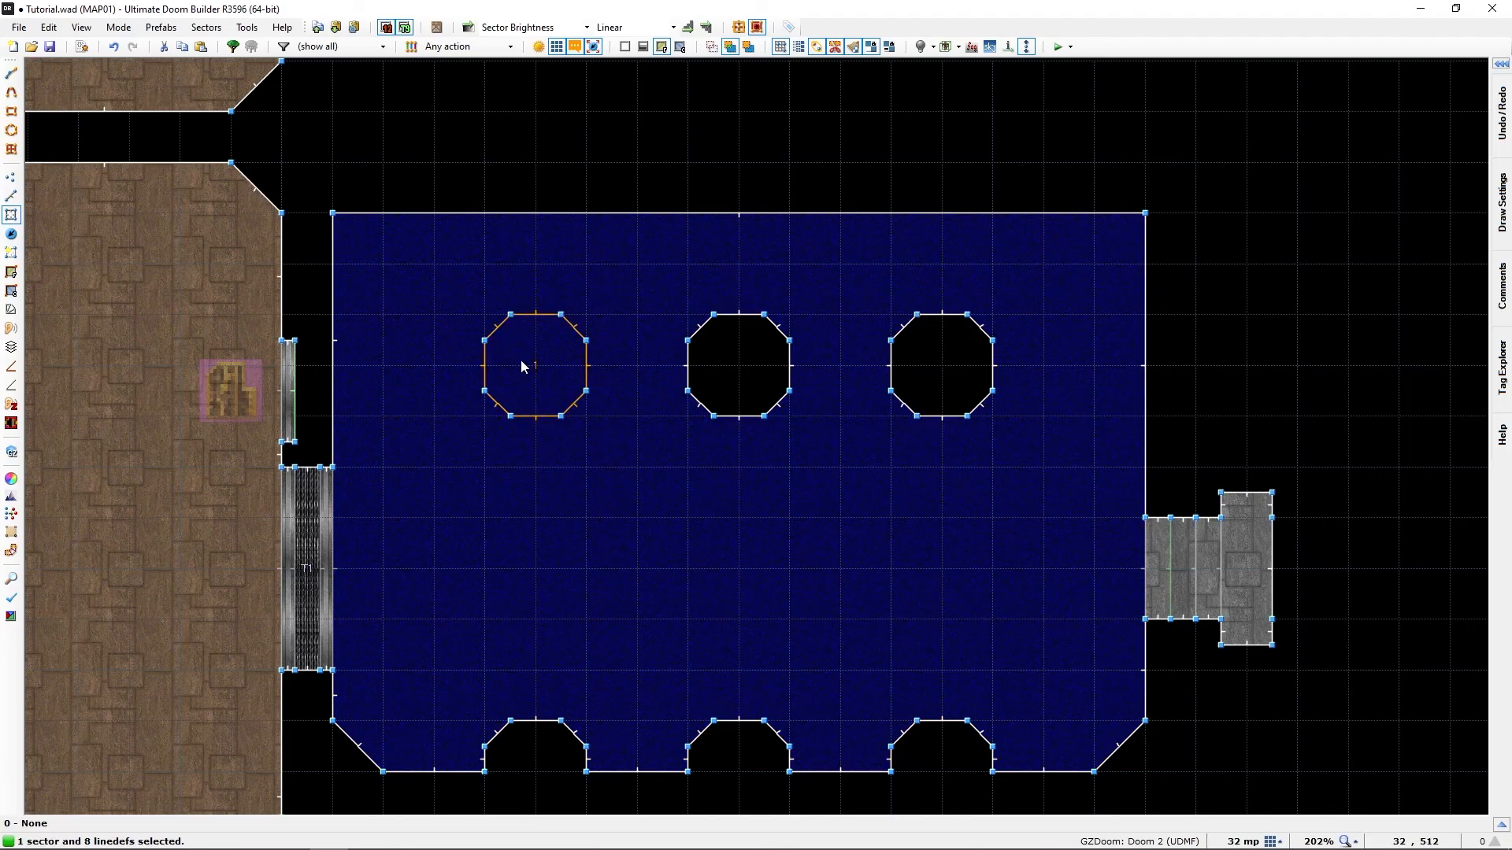
Press Delete on the top-left octagon, then zoom out to view the whole map.
{"action": "key", "text": "Delete"}
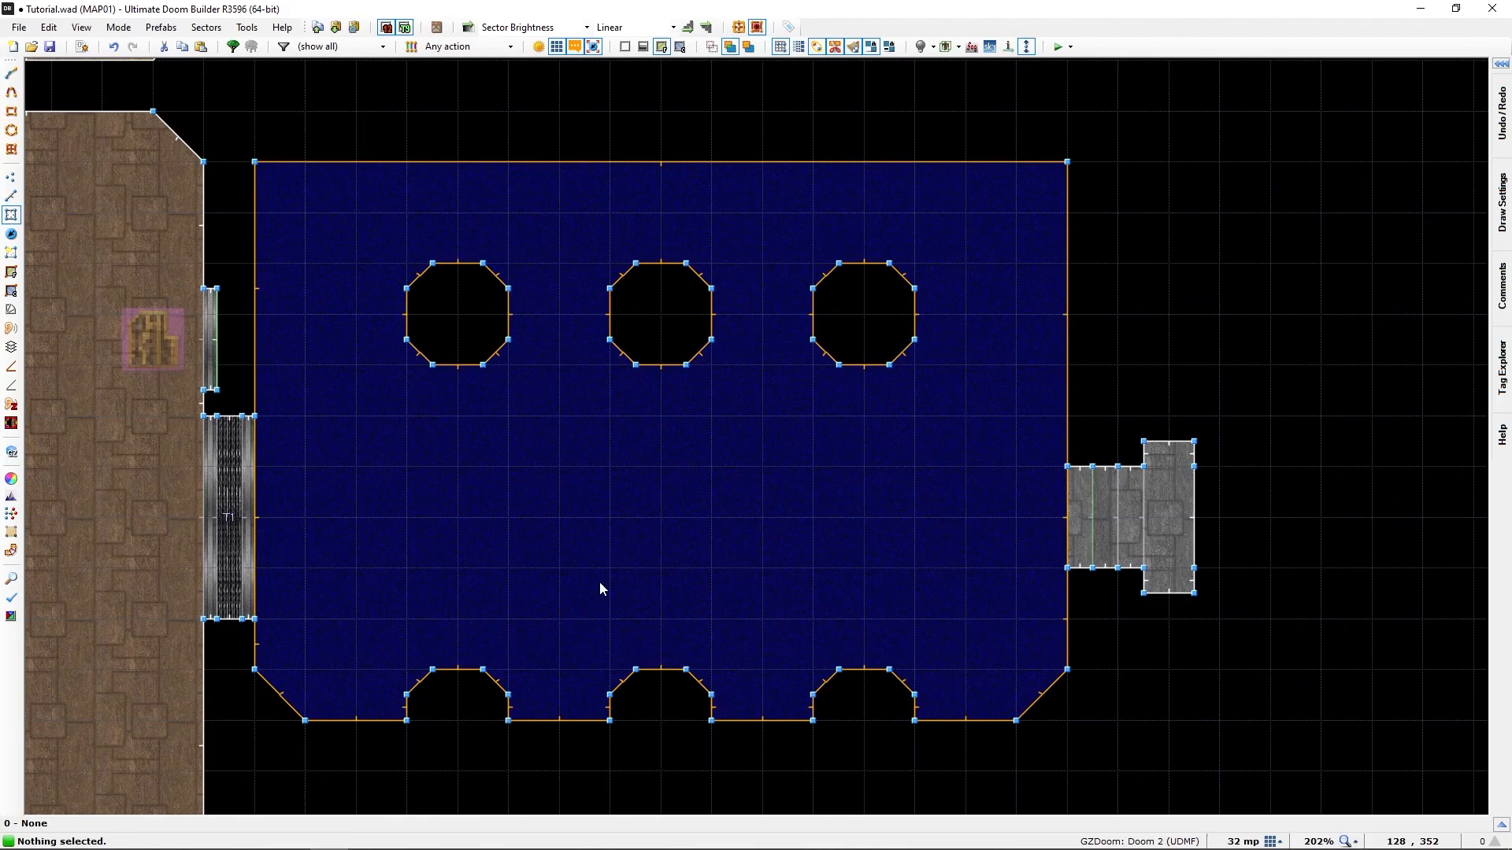
{"action": "scroll", "scroll_direction": "down", "scroll_amount": 3}
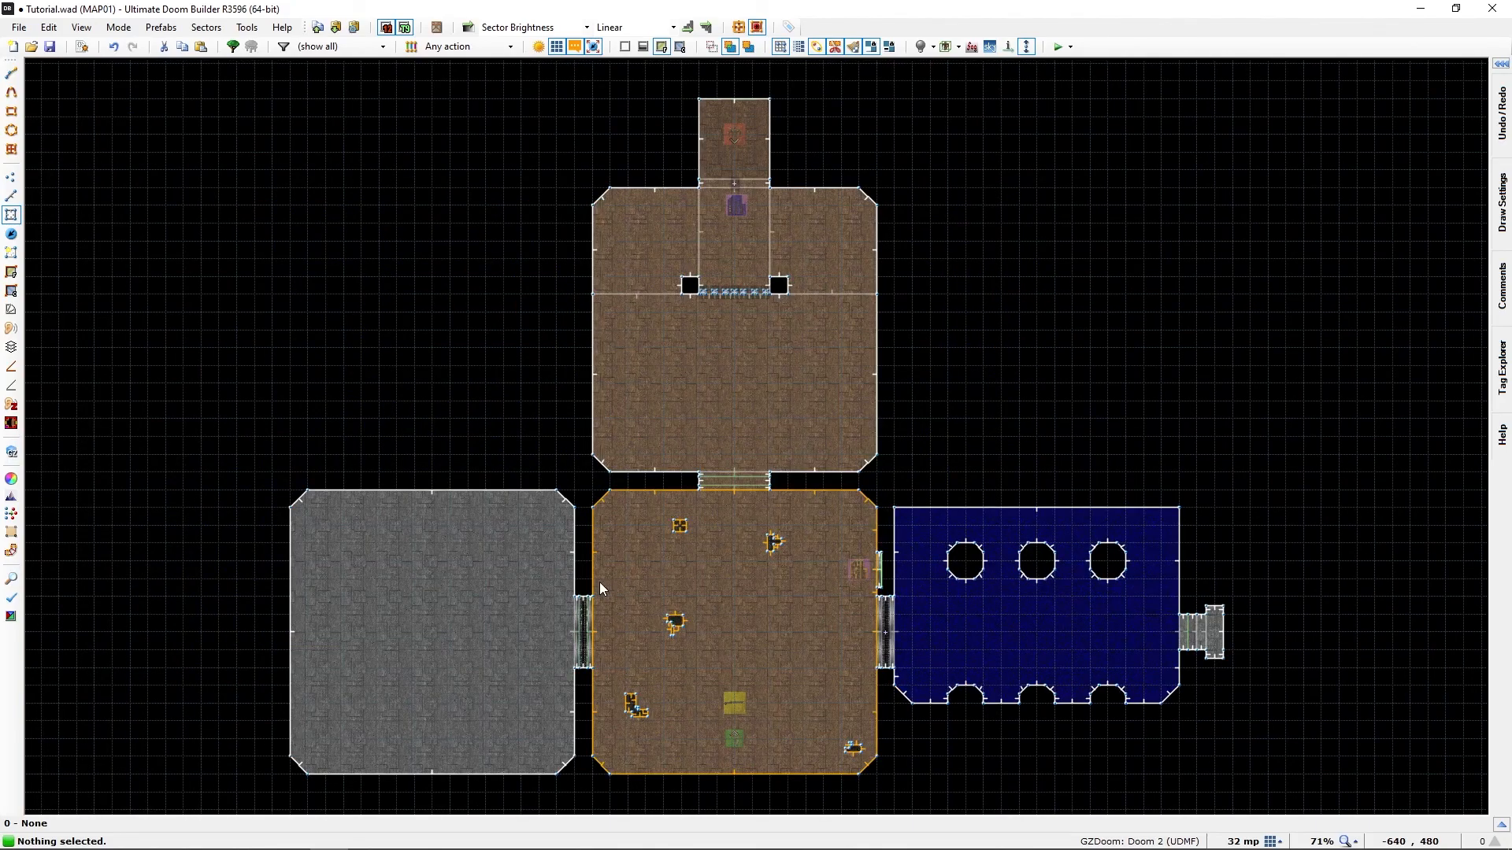